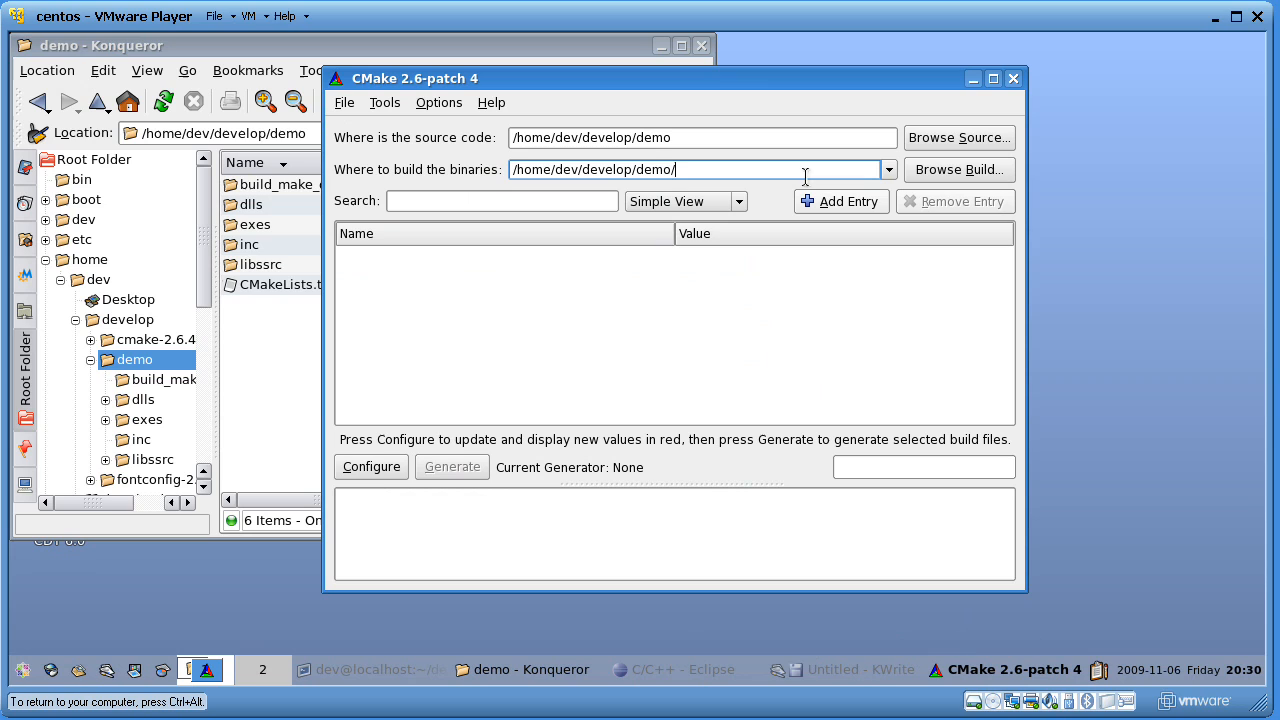
# Step: Extend the build path to /home/dev/develop/demo/build_kdev3_debug
pyautogui.write('build_')
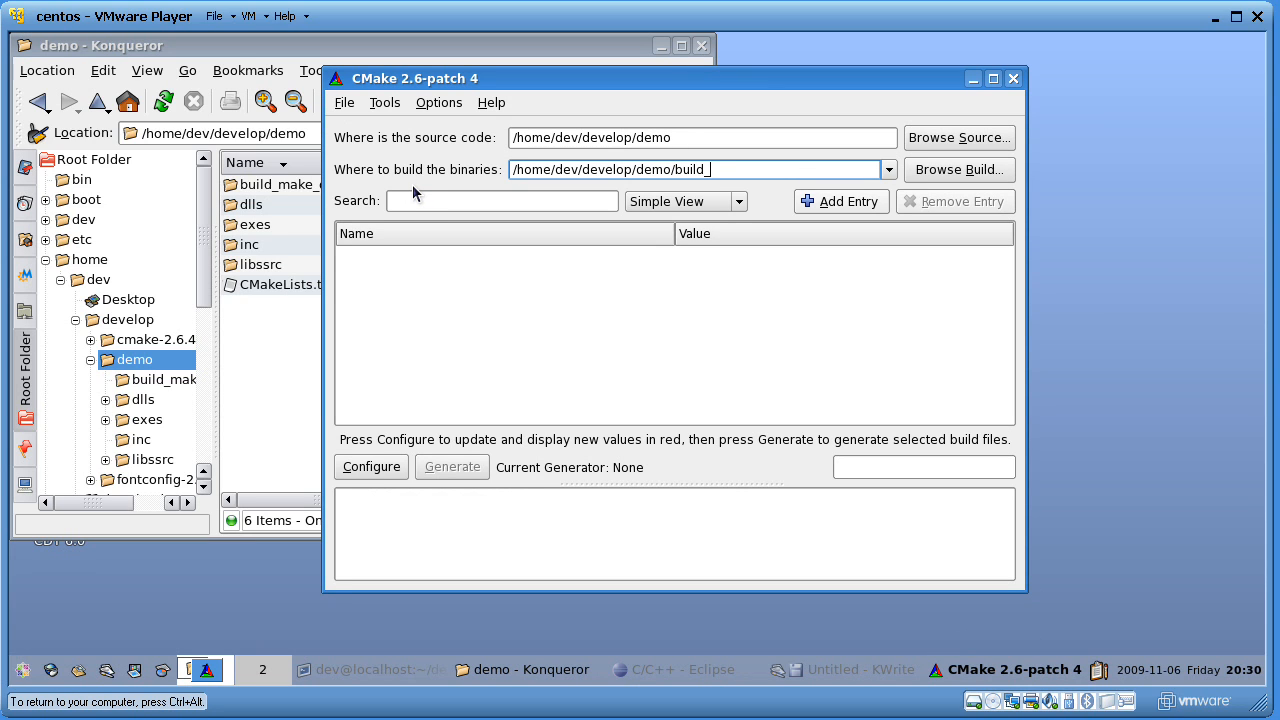
pyautogui.write('kdev3')
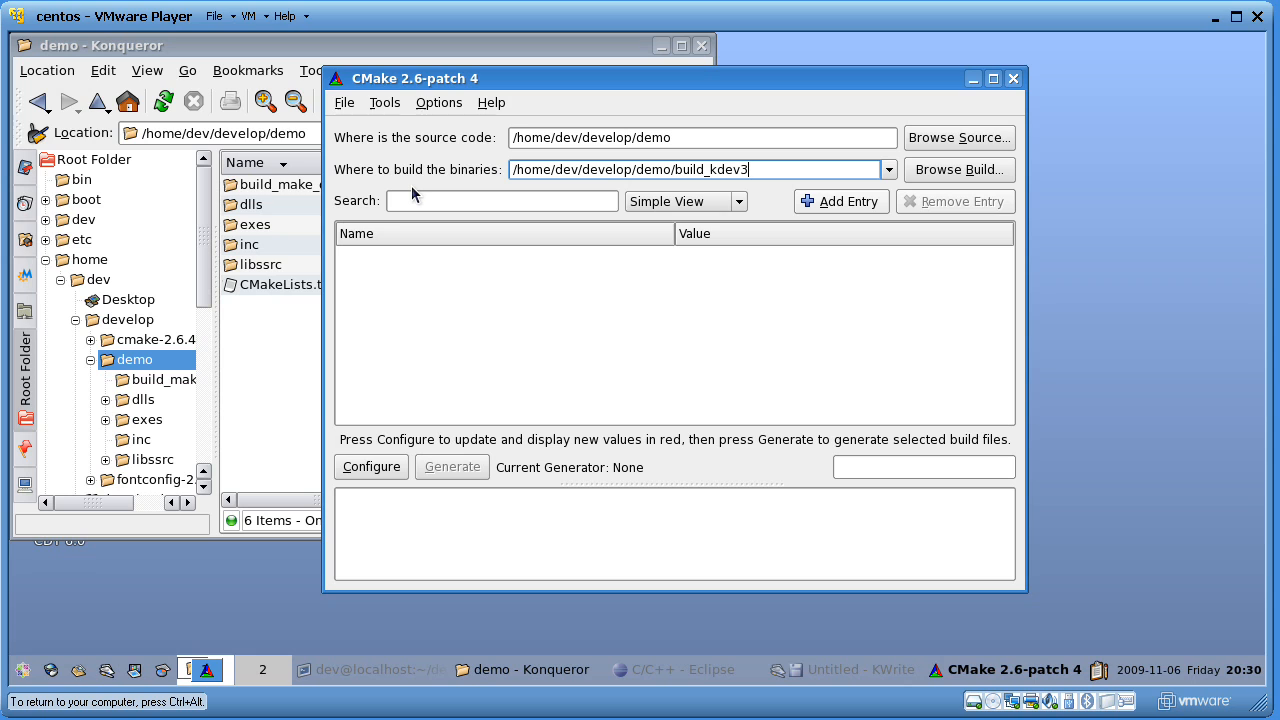
pyautogui.write('_debug')
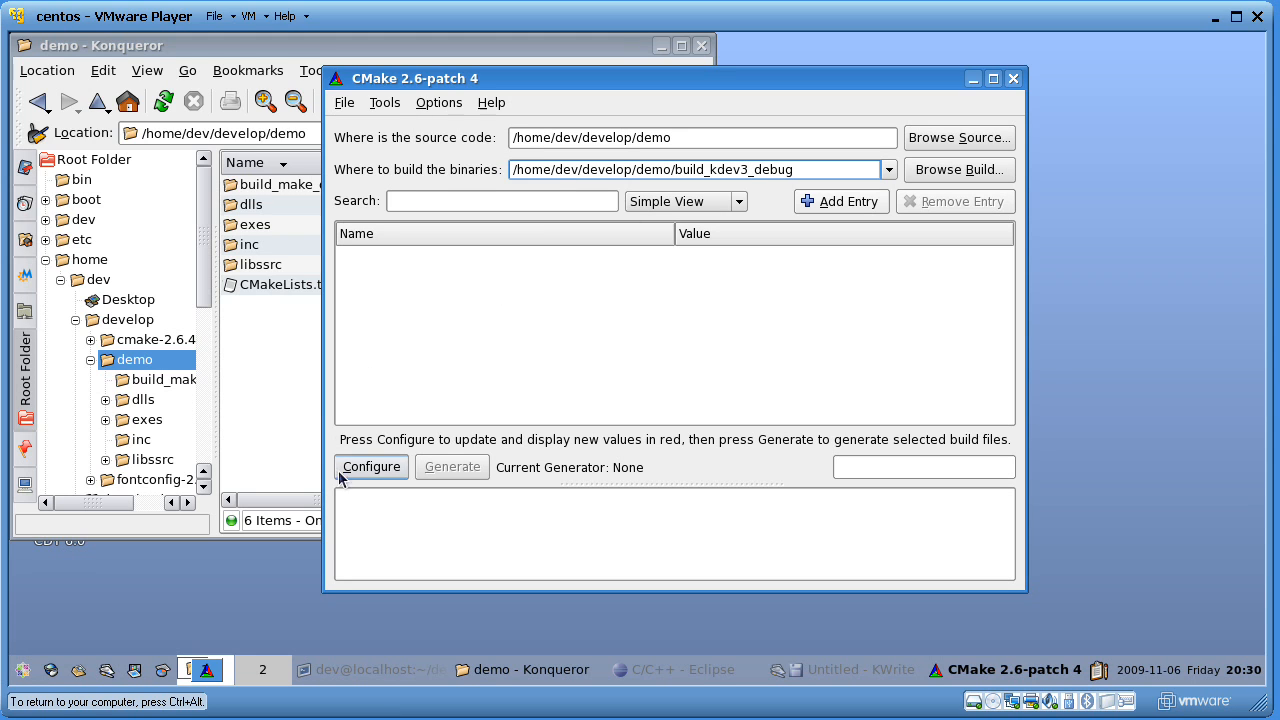
# Step: Configure, creating build_kdev3_debug and choosing KDevelop3 - Unix Makefiles with default compilers
pyautogui.click(371, 467)
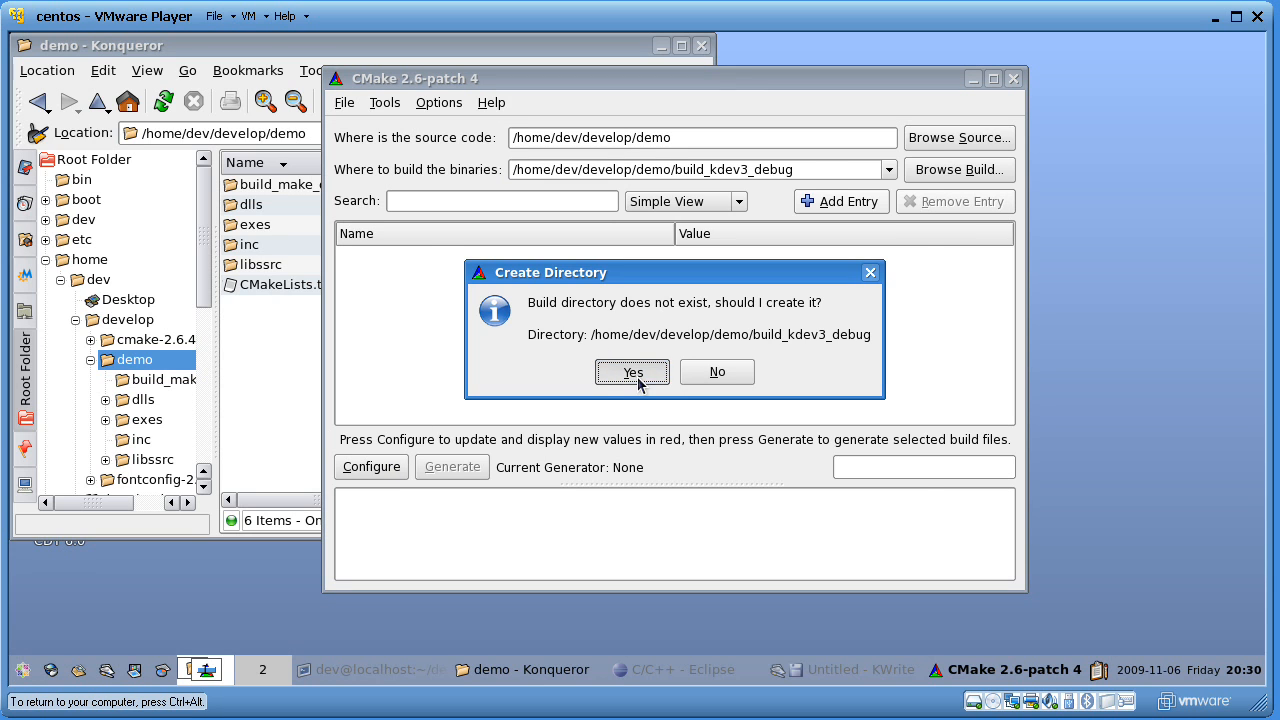
pyautogui.click(632, 371)
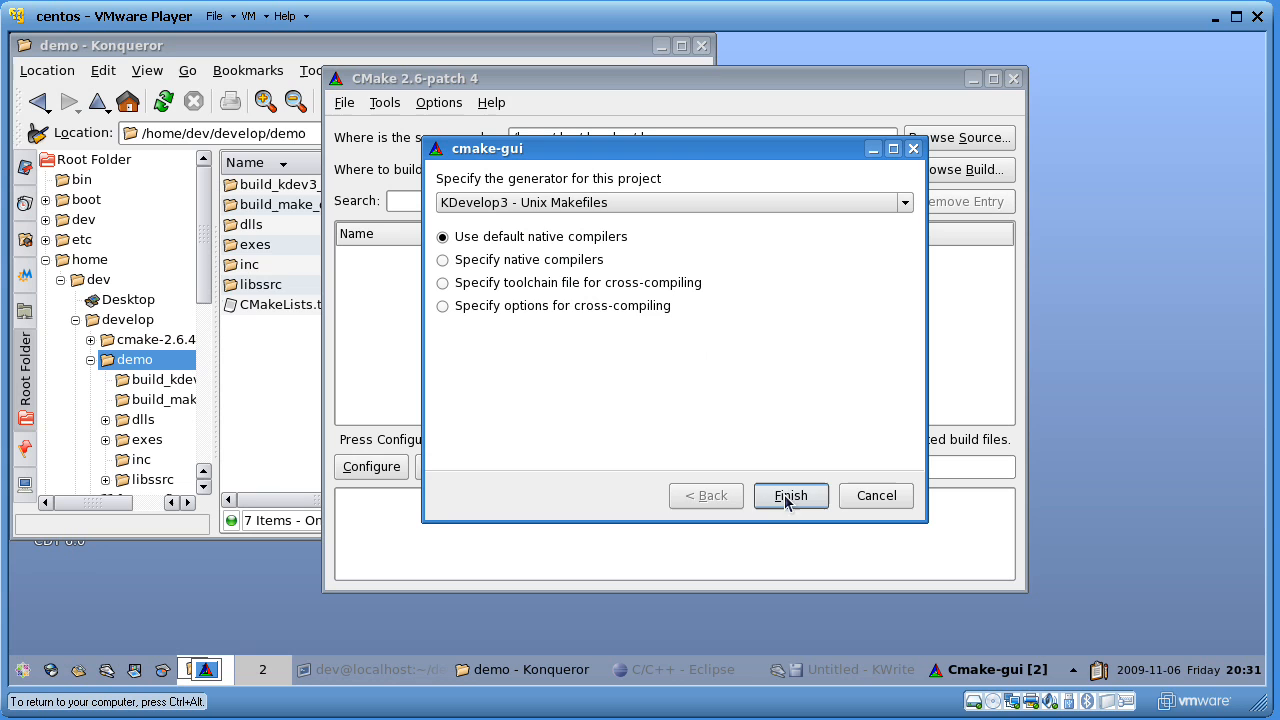
pyautogui.click(790, 495)
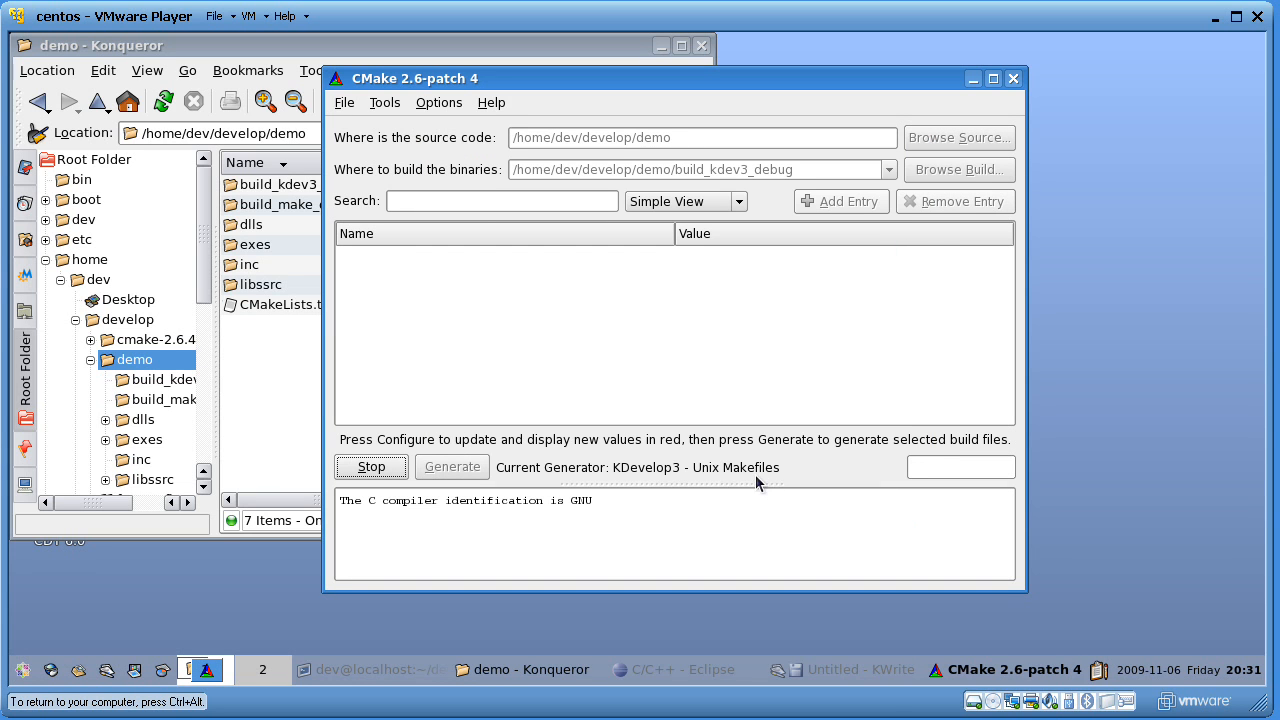
pyautogui.click(371, 467)
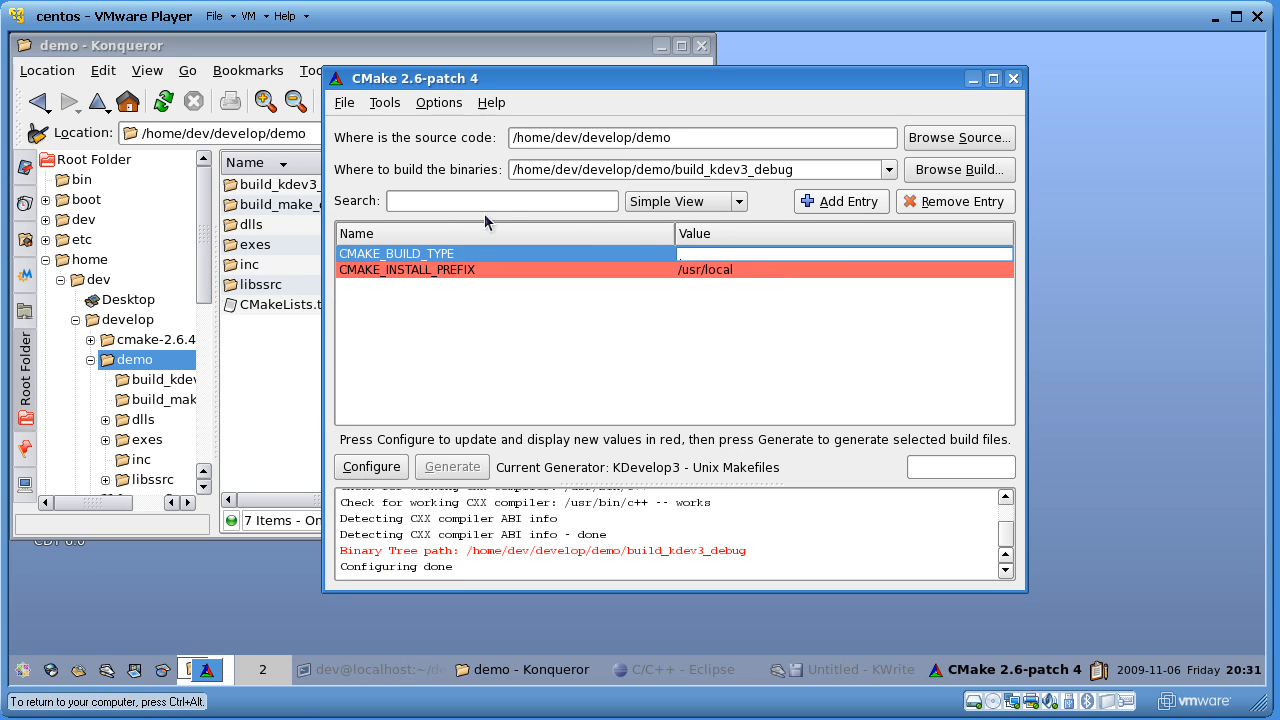
# Step: Set CMAKE_BUILD_TYPE to Debug and the install prefix to build_kdev3_debug, then configure and generate
pyautogui.write('Debug')
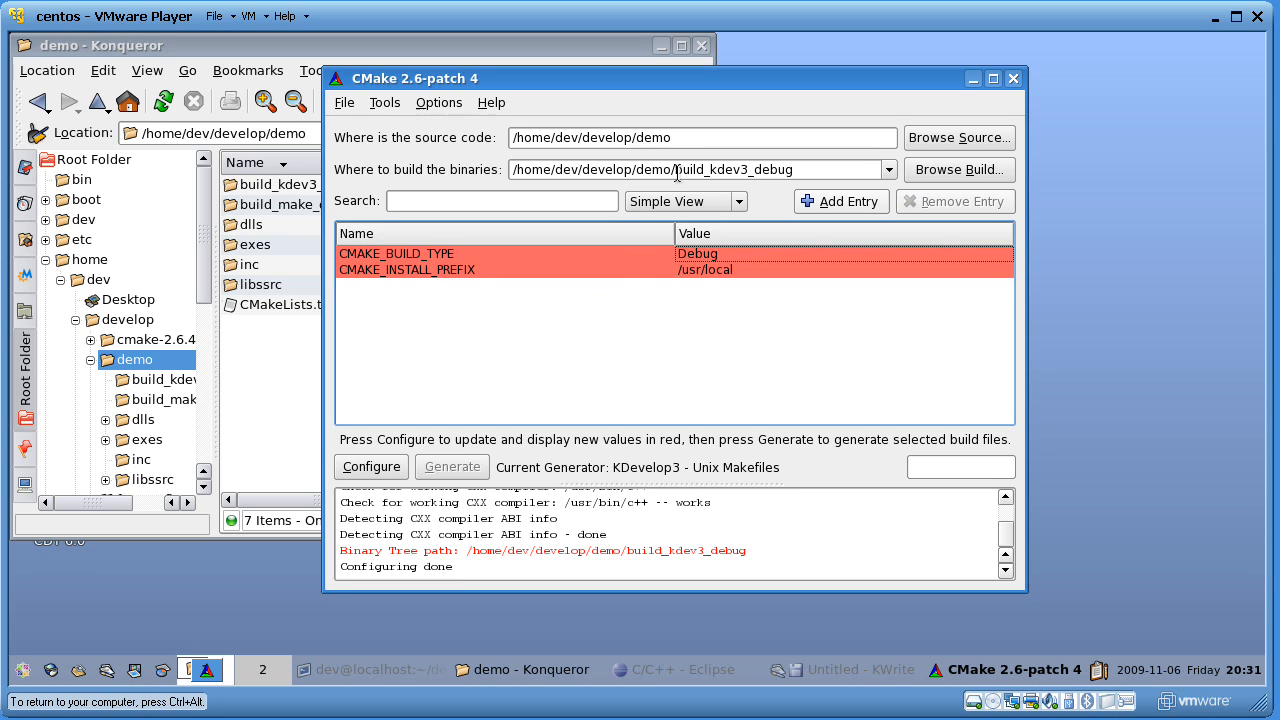
pyautogui.click(700, 169)
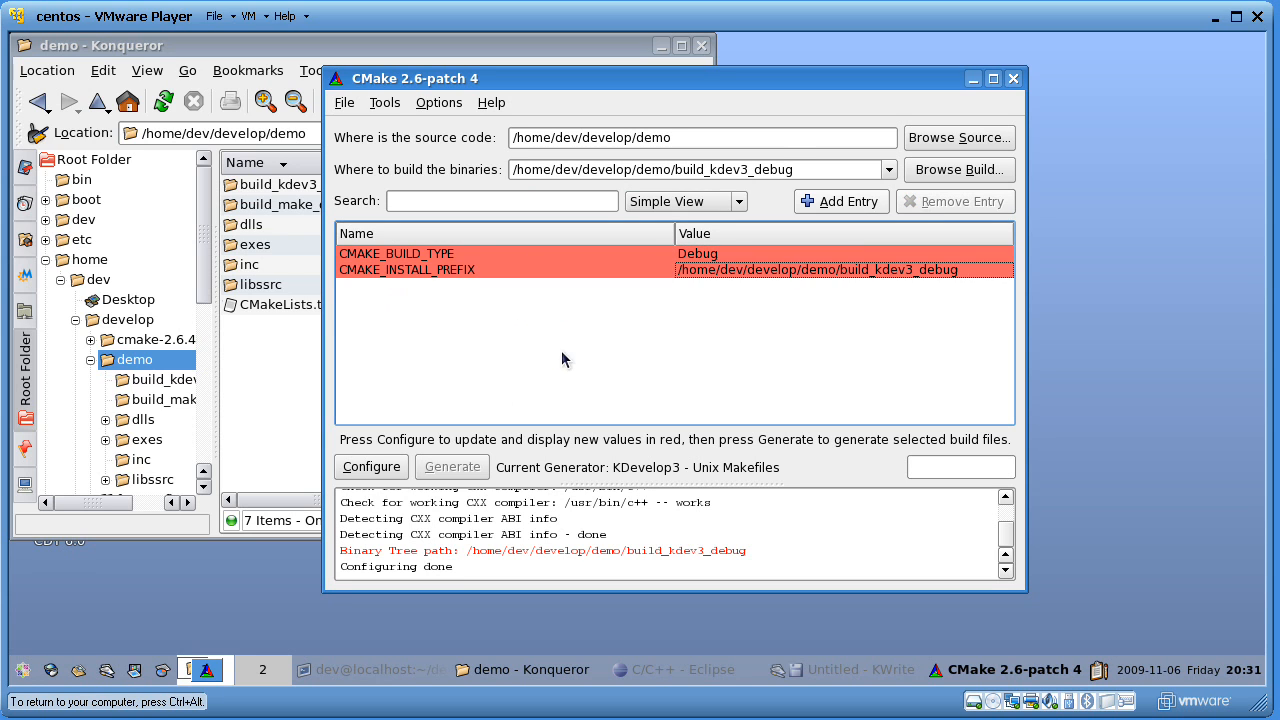
pyautogui.click(370, 466)
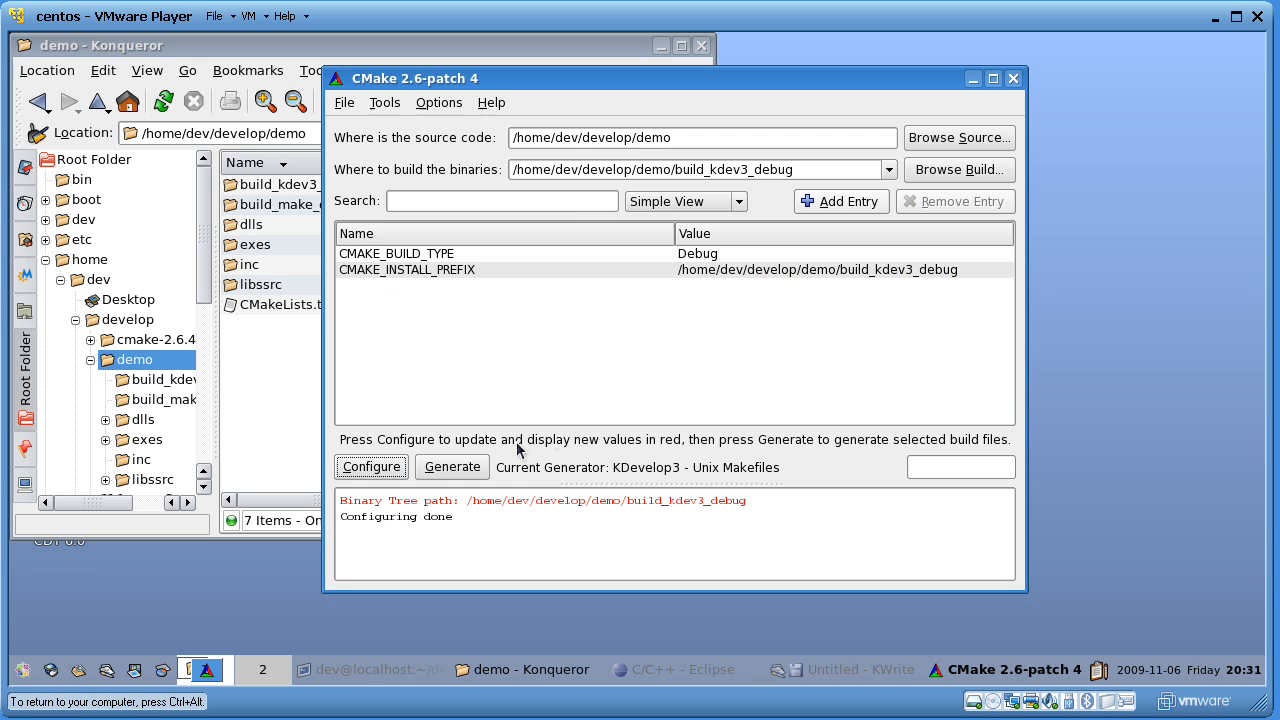
pyautogui.click(452, 466)
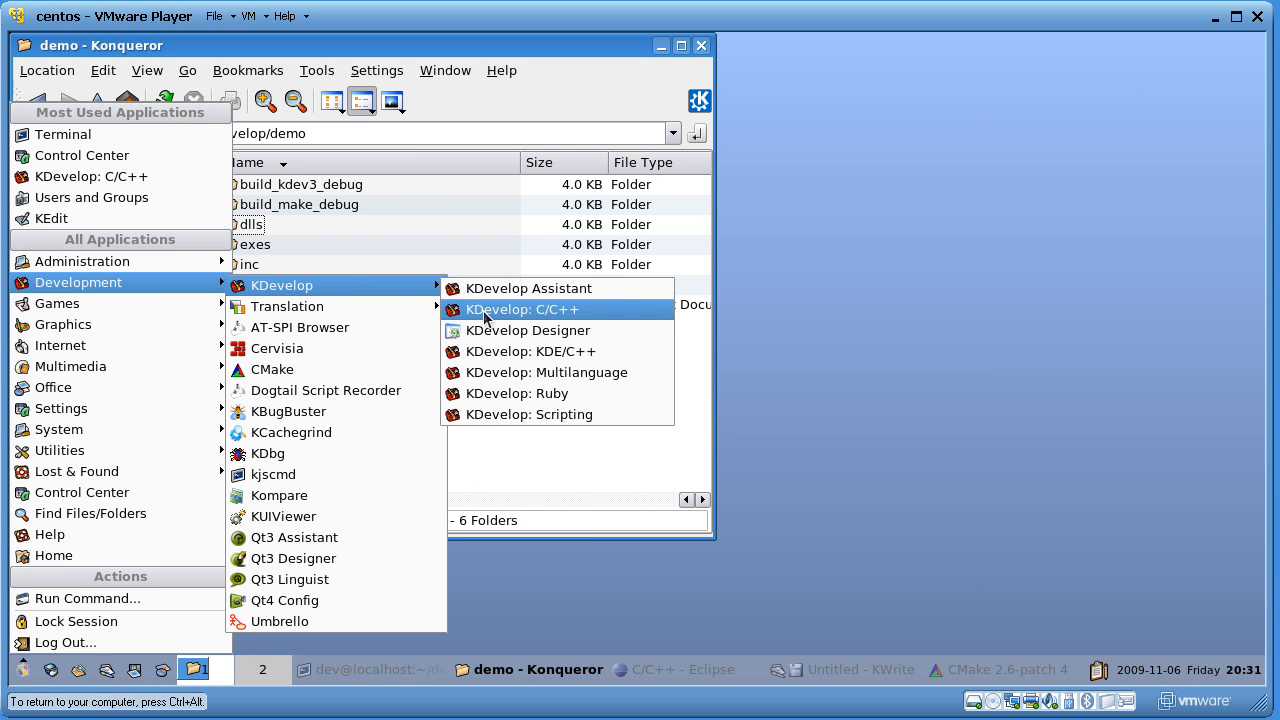
# Step: Launch KDevelop: C/C++ from the Development menu
pyautogui.click(522, 309)
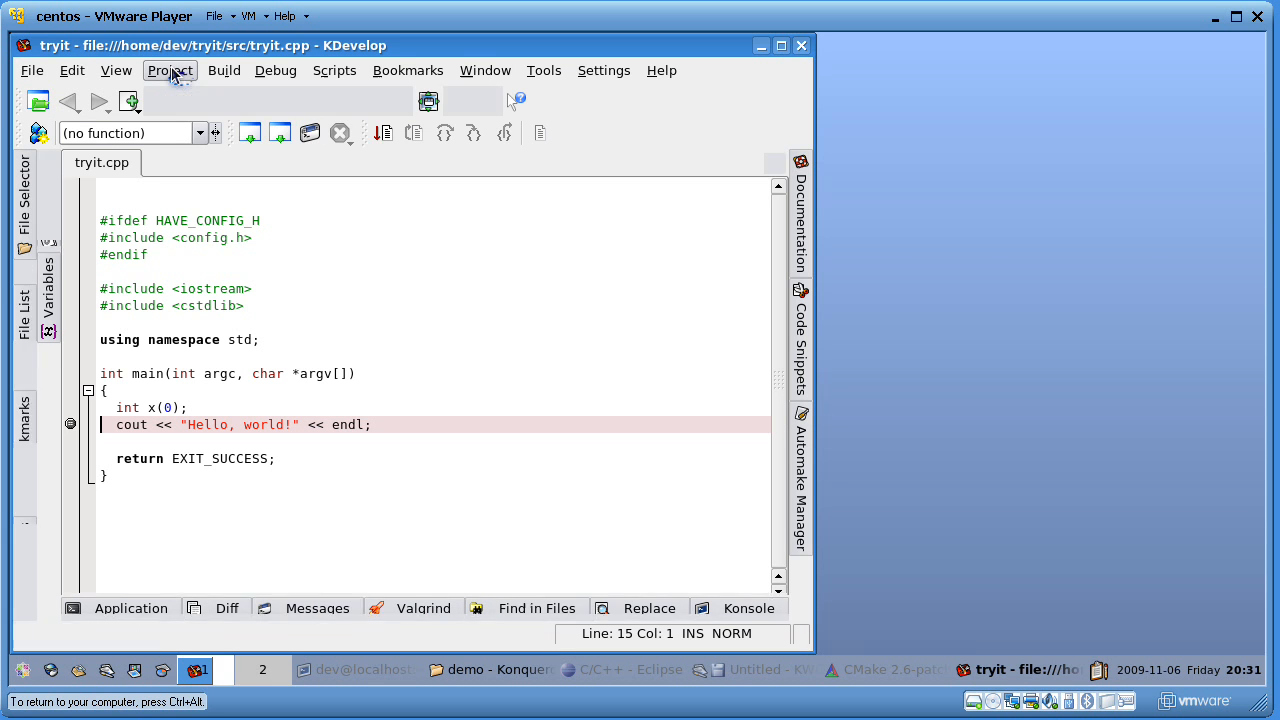
# Step: Open the KDevelop3 project from develop/demo/build_kdev3_debug
pyautogui.click(169, 70)
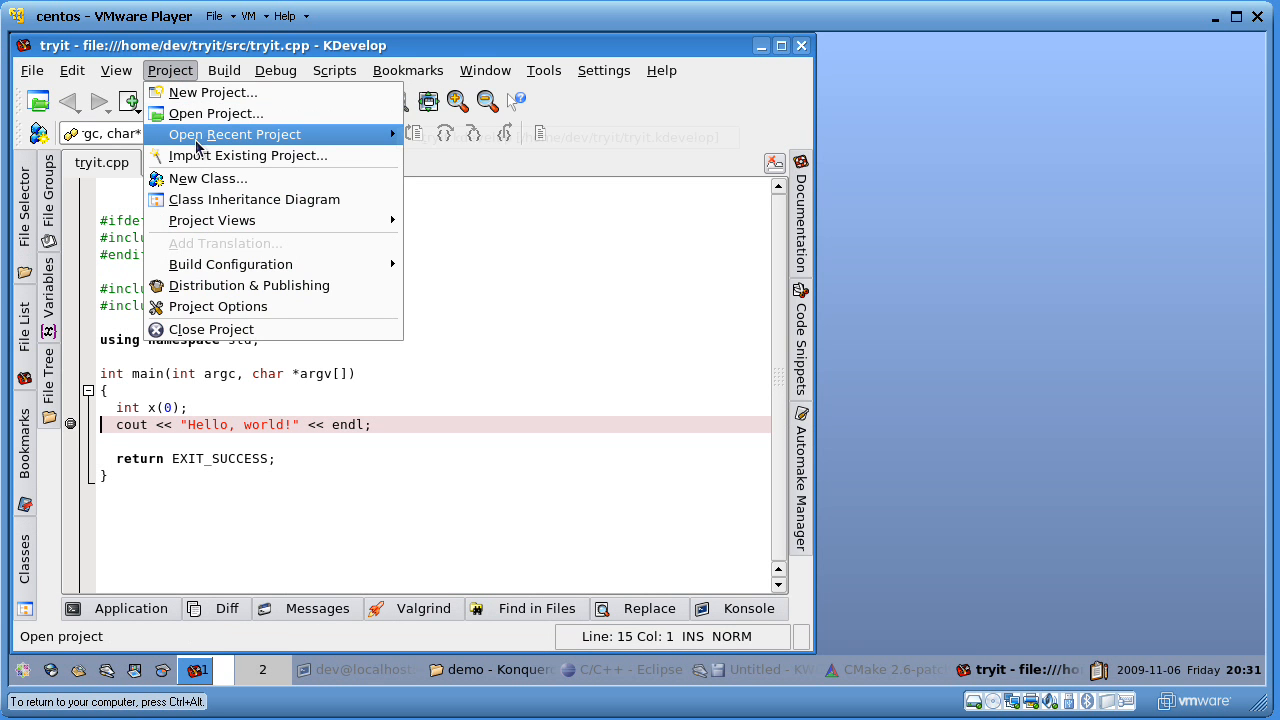
pyautogui.click(214, 113)
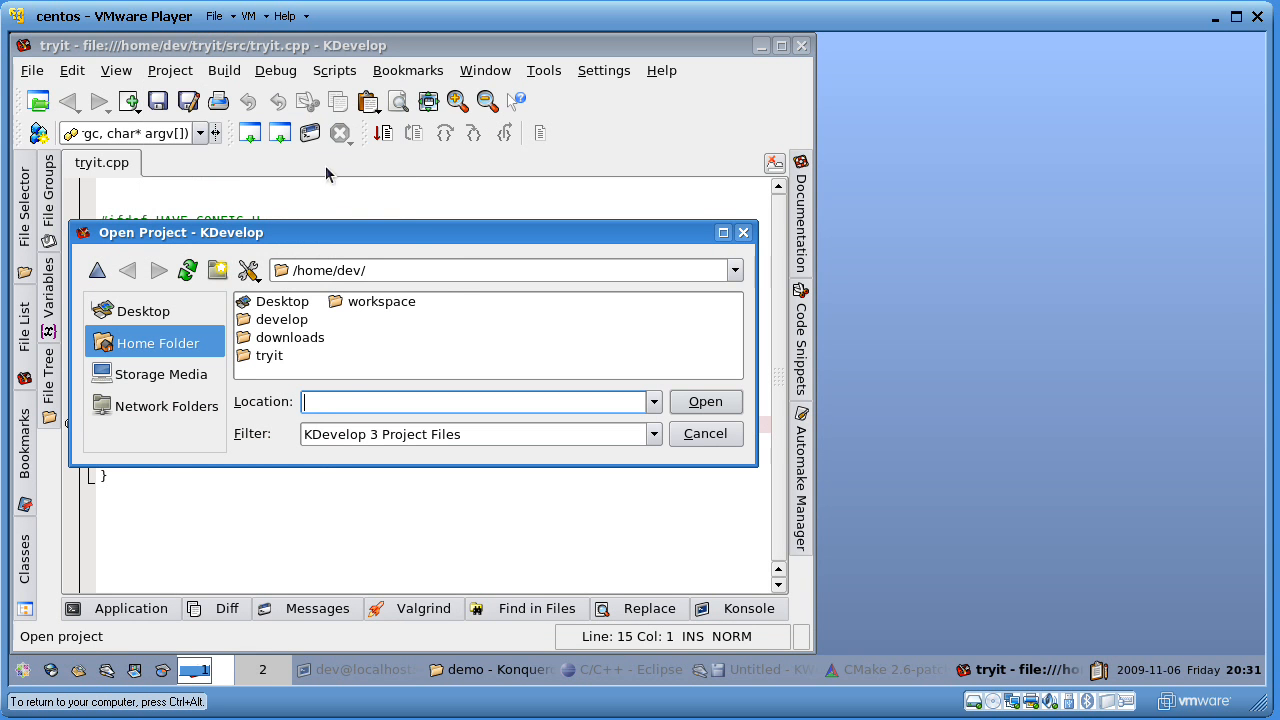
pyautogui.moveTo(300, 328)
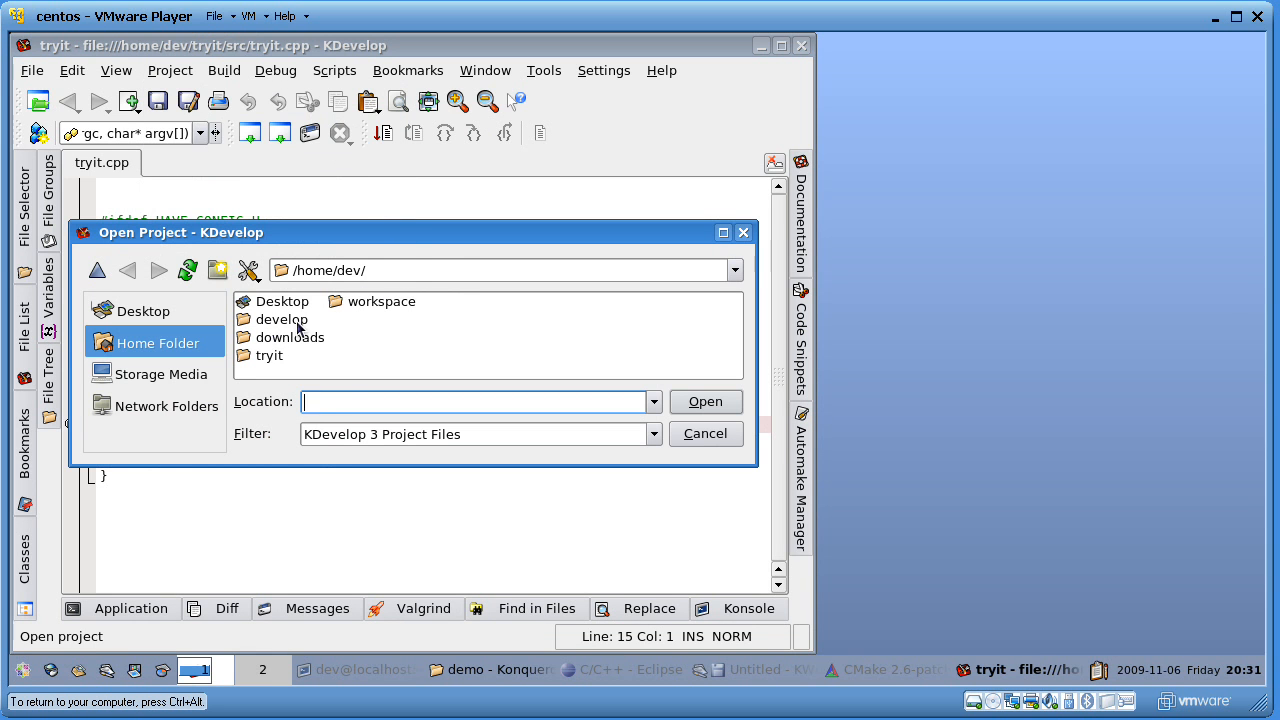
pyautogui.doubleClick(282, 318)
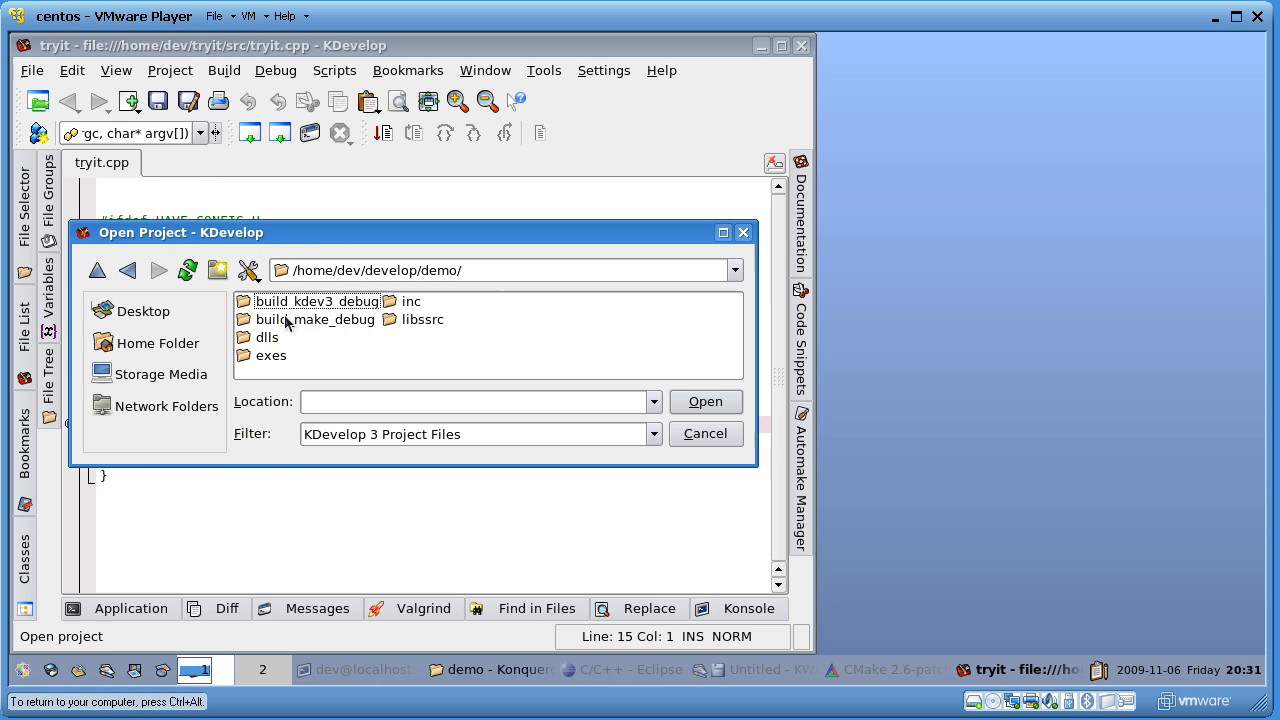
pyautogui.doubleClick(316, 301)
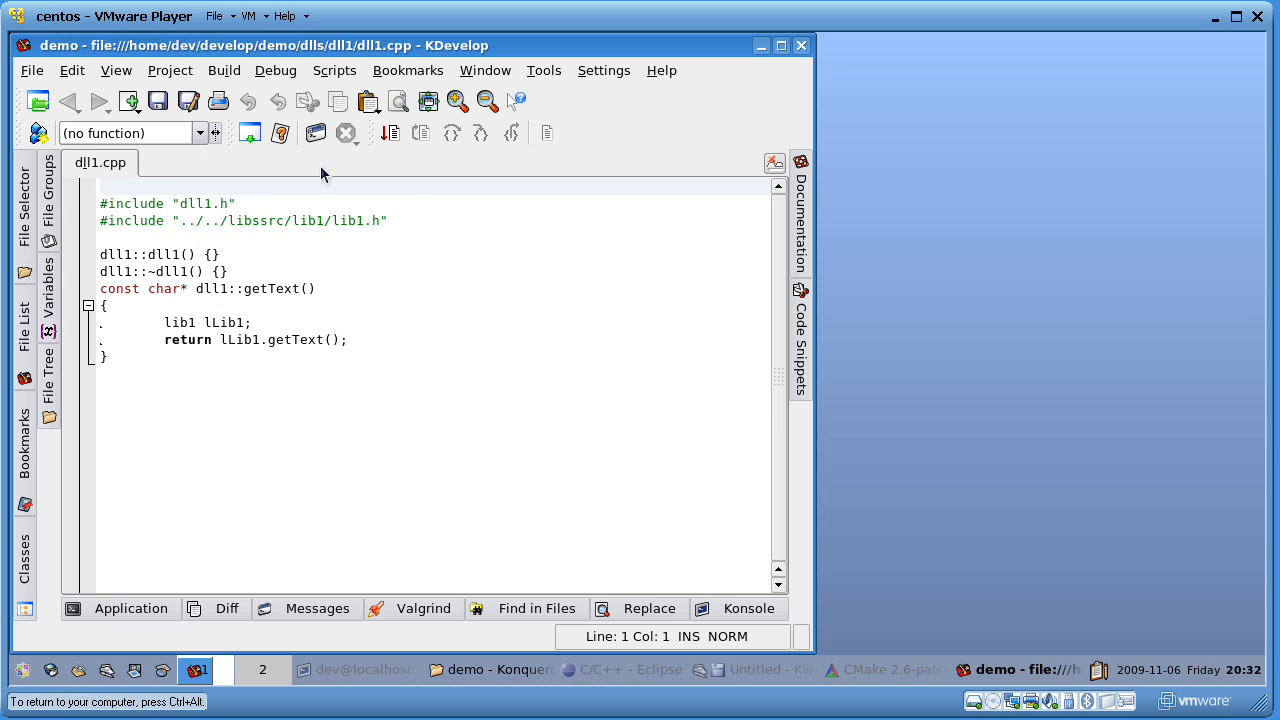
# Step: Build the demo project to *** Success *** and show the File Tree
pyautogui.click(224, 70)
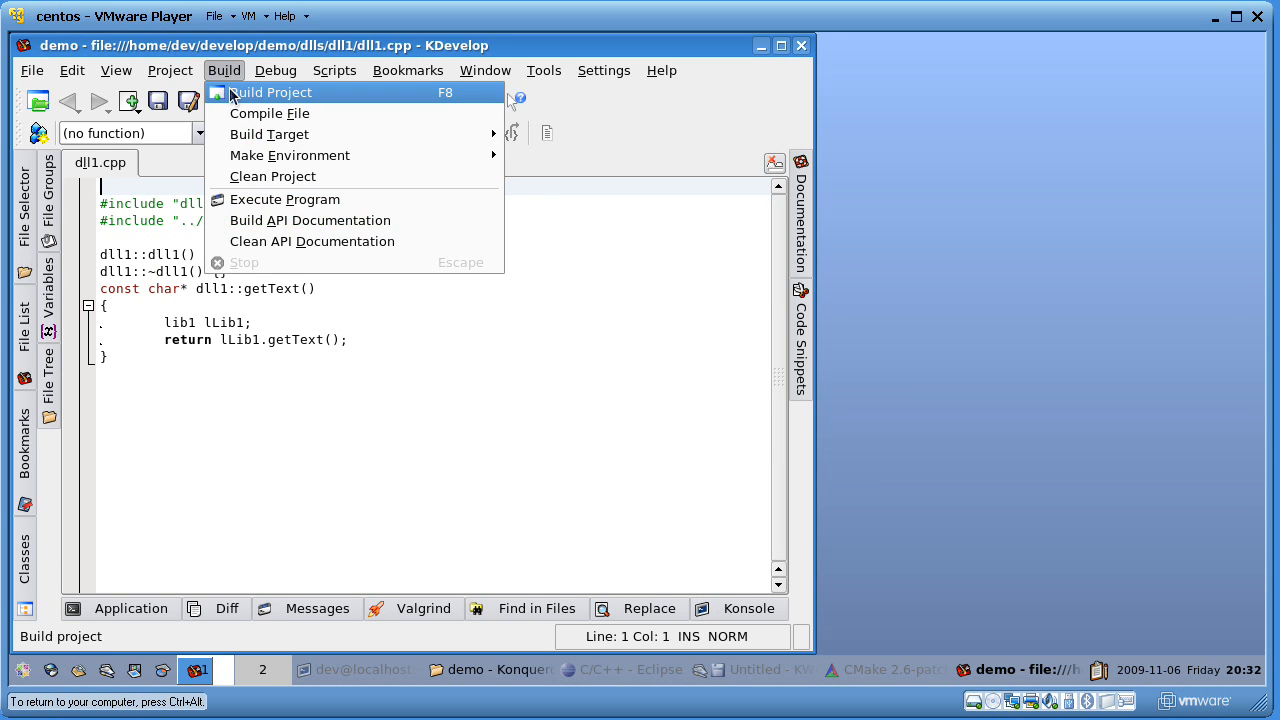
pyautogui.click(270, 91)
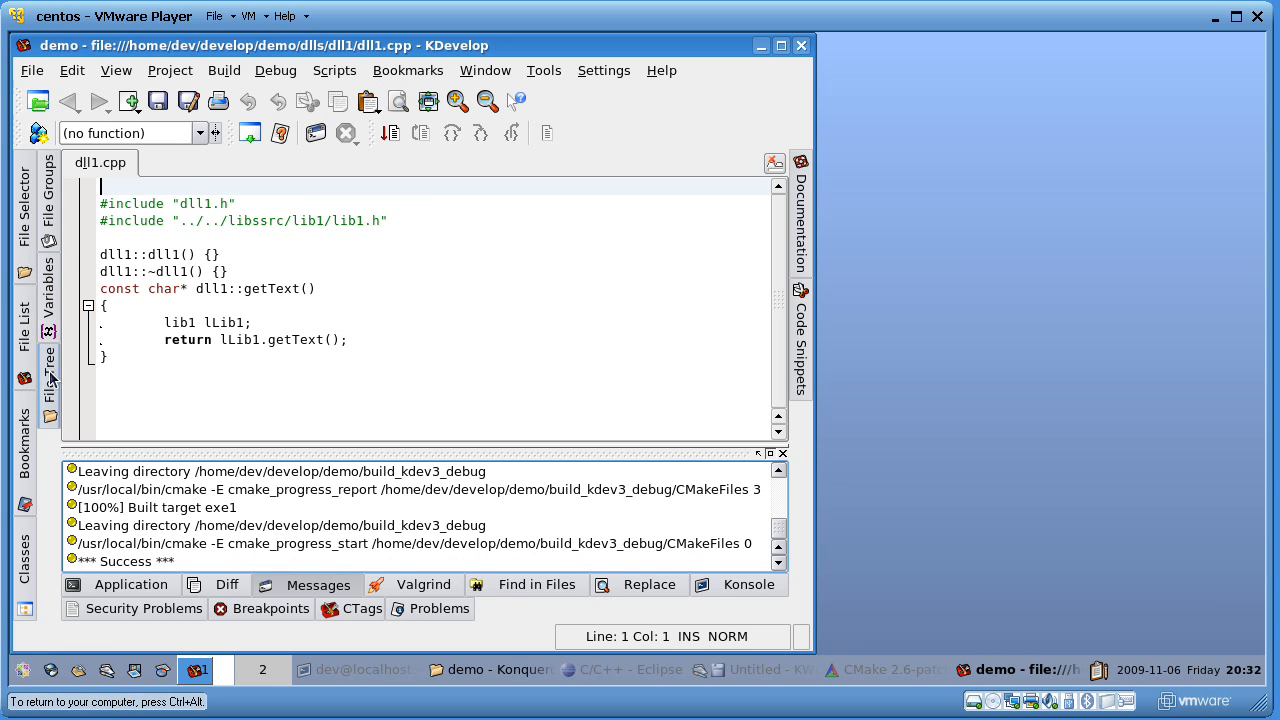
pyautogui.click(48, 345)
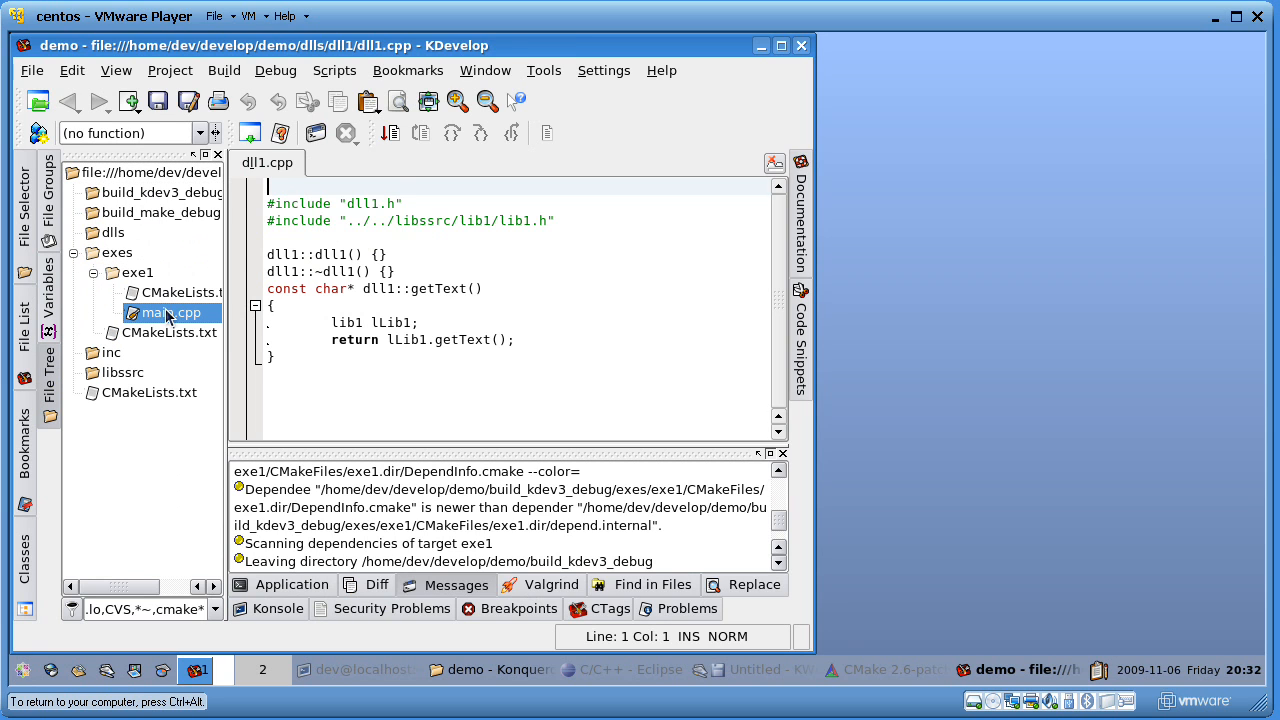
# Step: Open main.cpp and place a breakpoint on the return 0; line
pyautogui.click(170, 312)
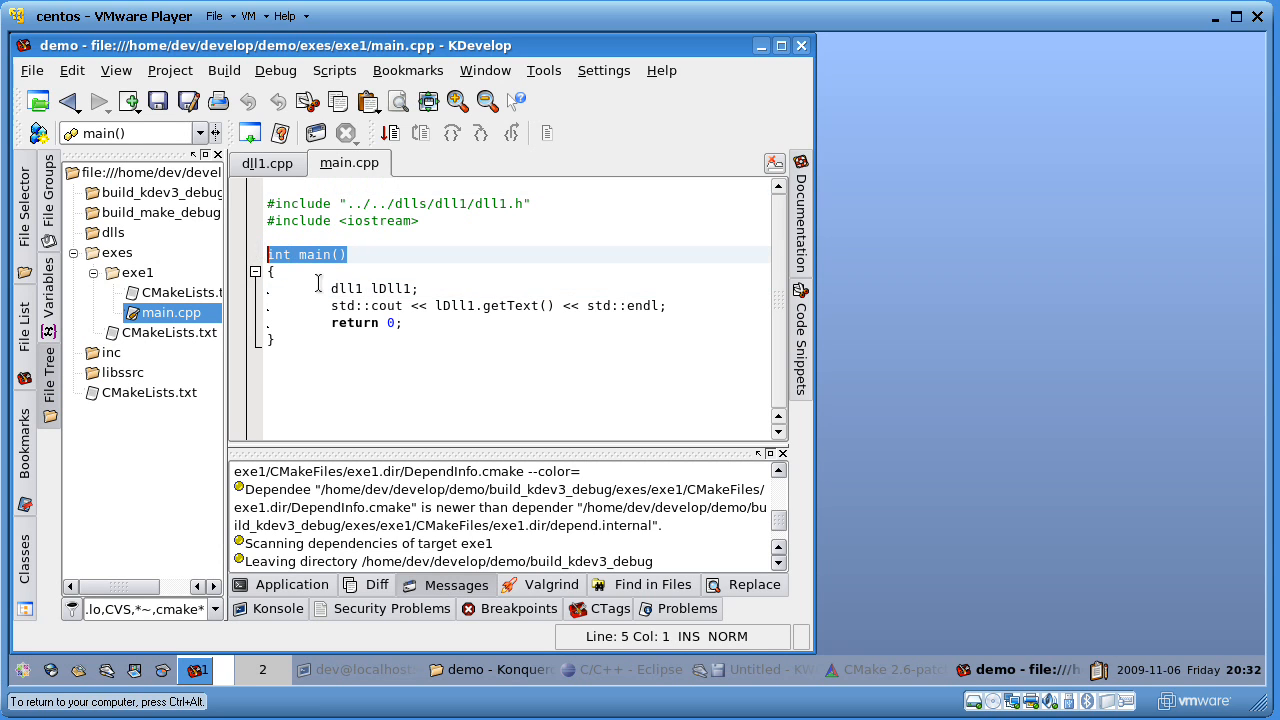
pyautogui.click(410, 305)
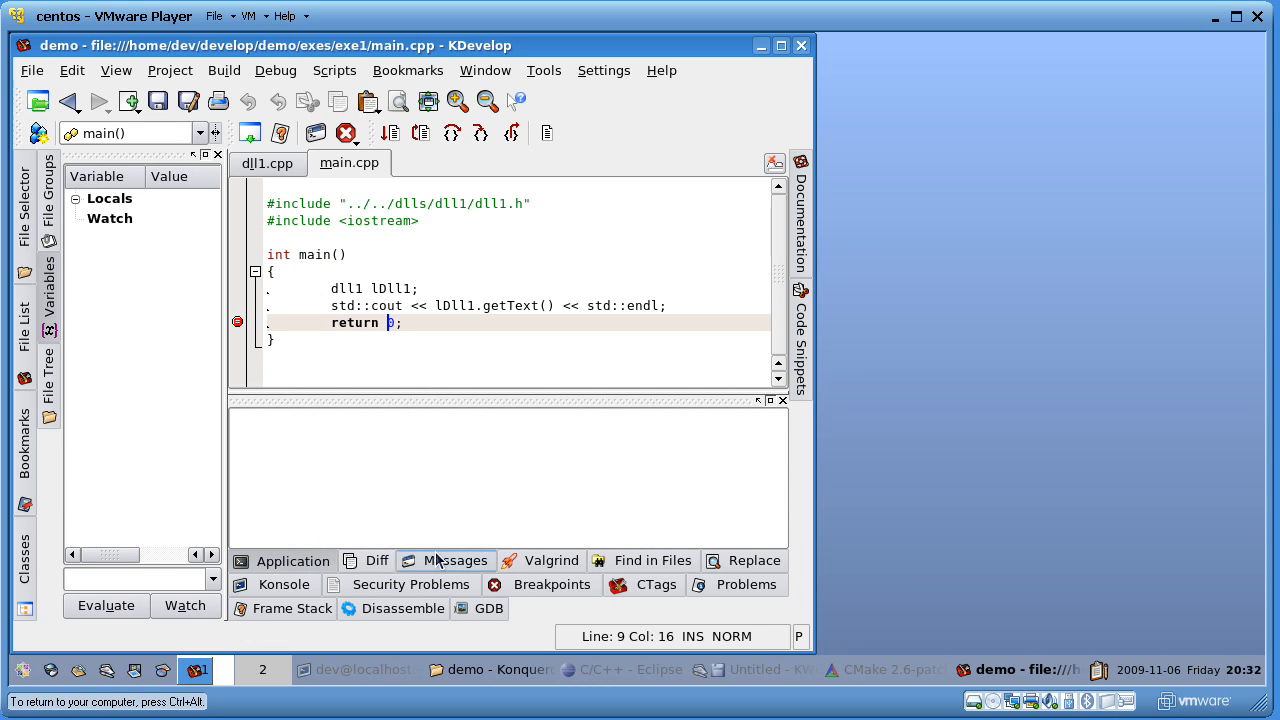
pyautogui.moveTo(389, 133)
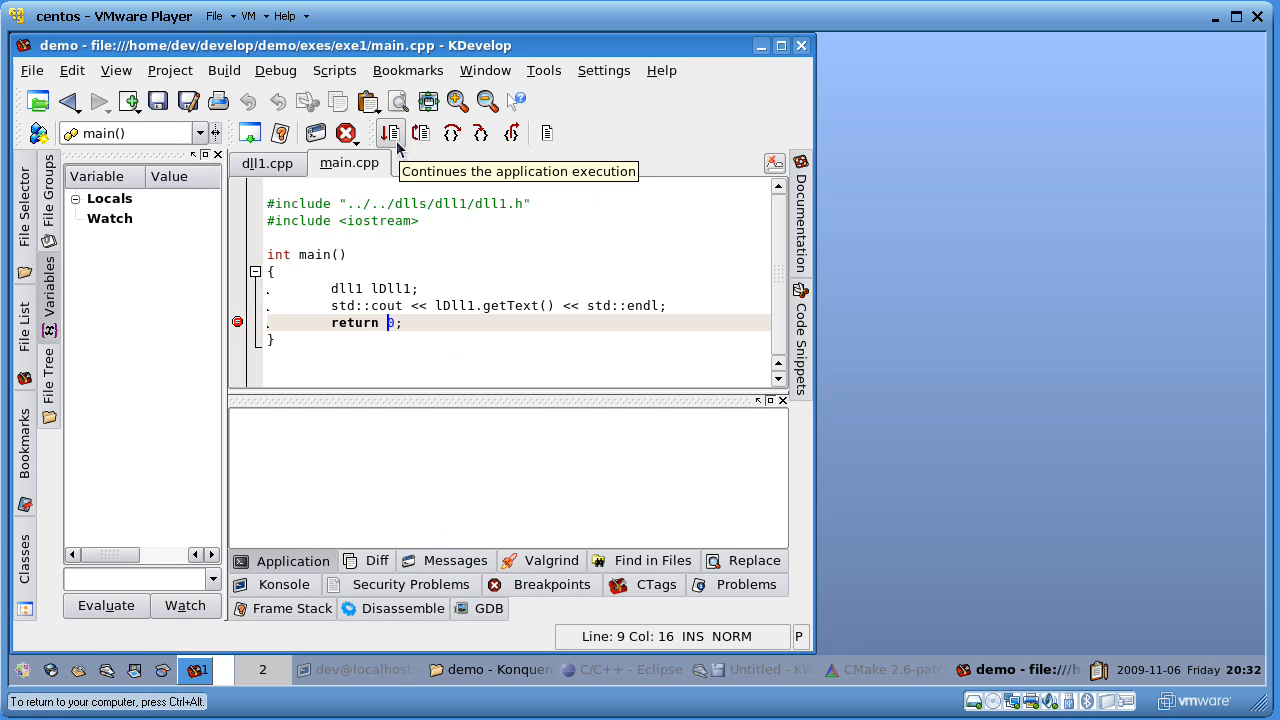
# Step: Continue to the return 0; breakpoint, then step over a line
pyautogui.click(389, 132)
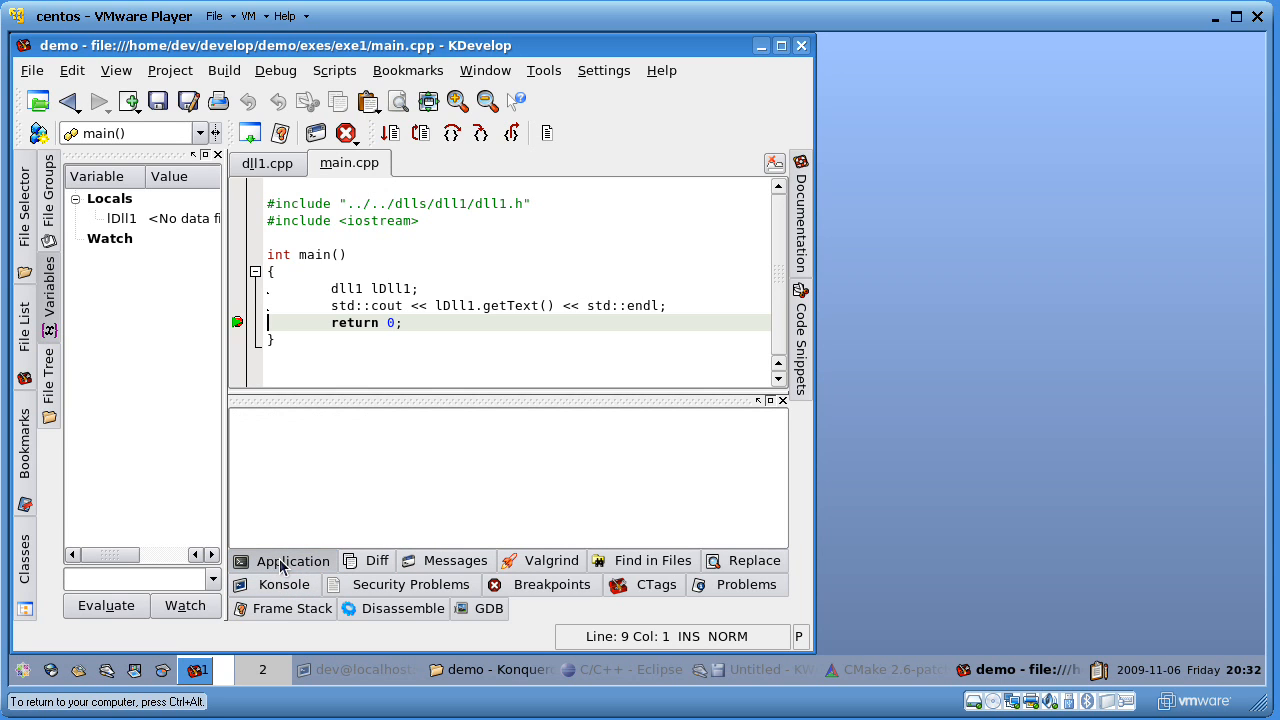
pyautogui.moveTo(450, 133)
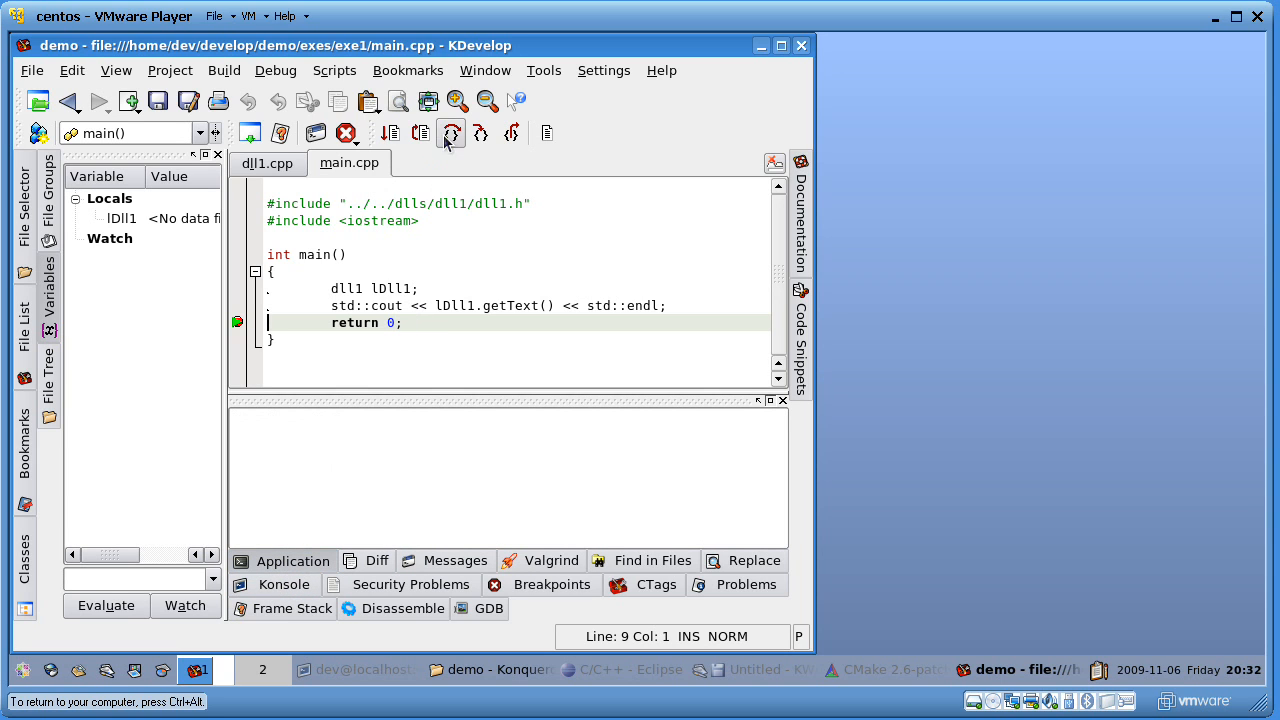
pyautogui.click(450, 133)
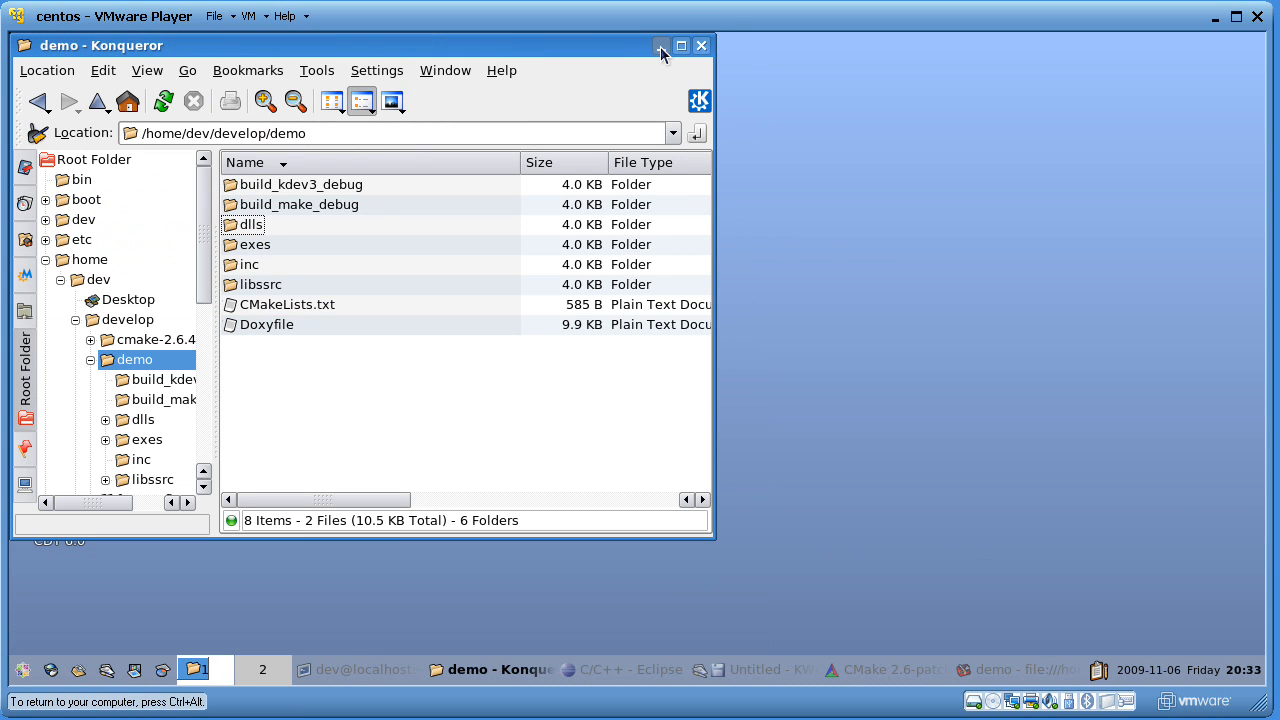
# Step: Minimise the Konqueror demo folder window
pyautogui.click(660, 45)
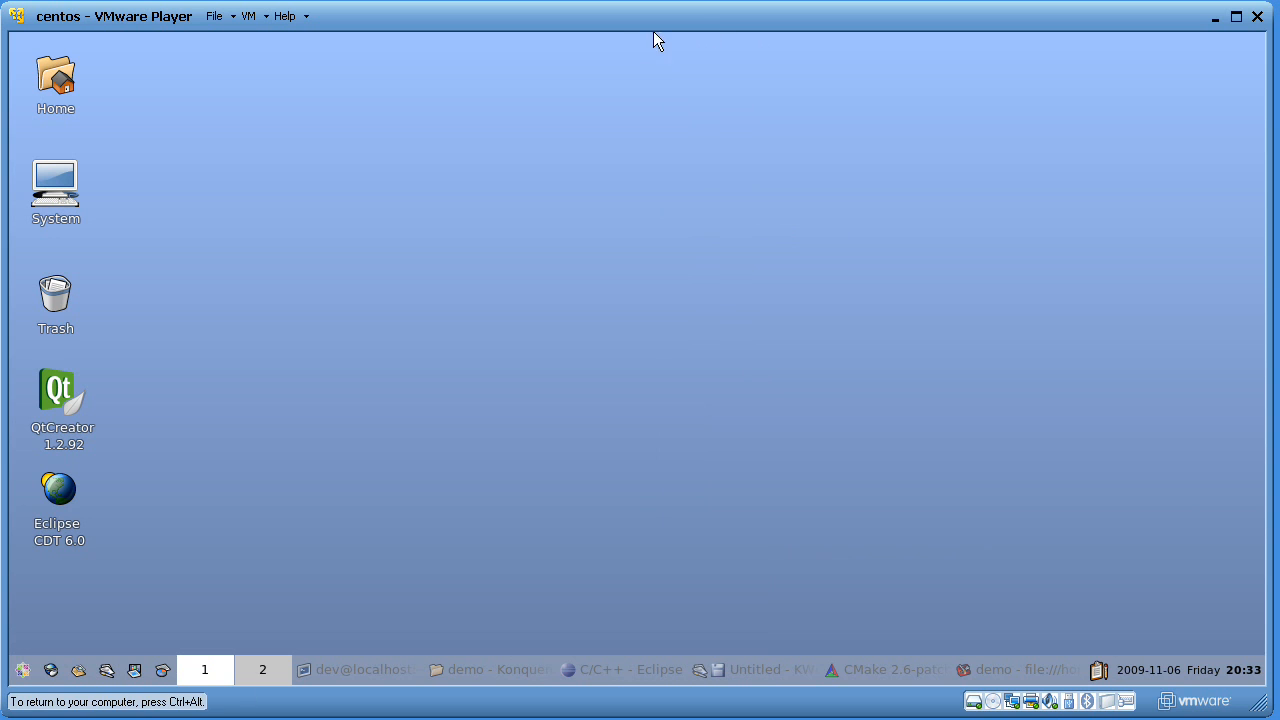